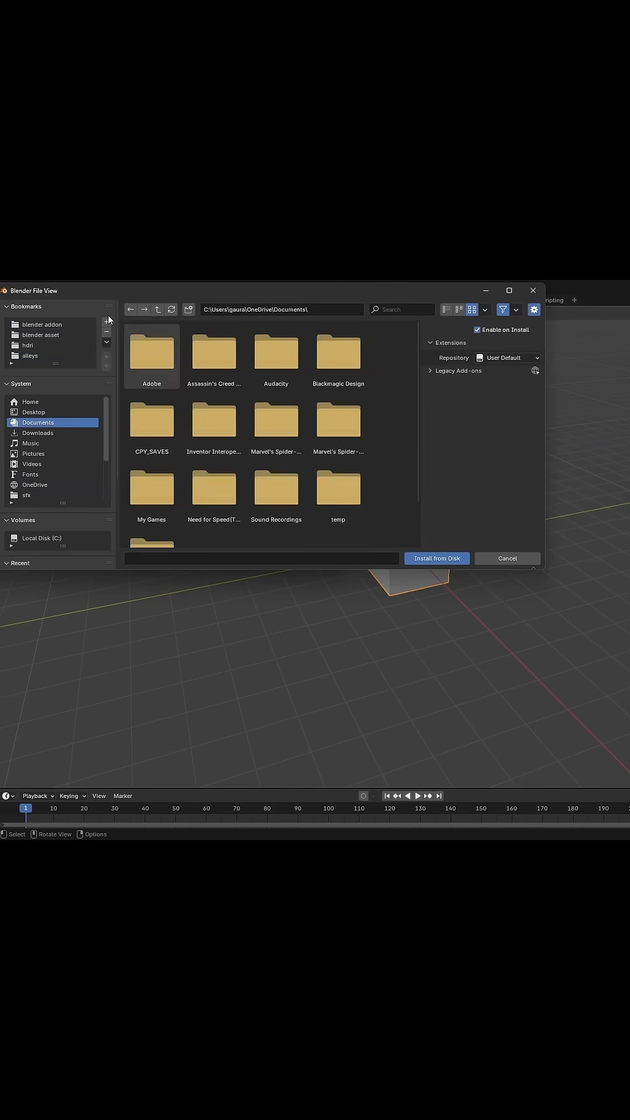
Install the Procedural Alleys add-on from disk, enable it, and set its assets folder.
click(436, 558)
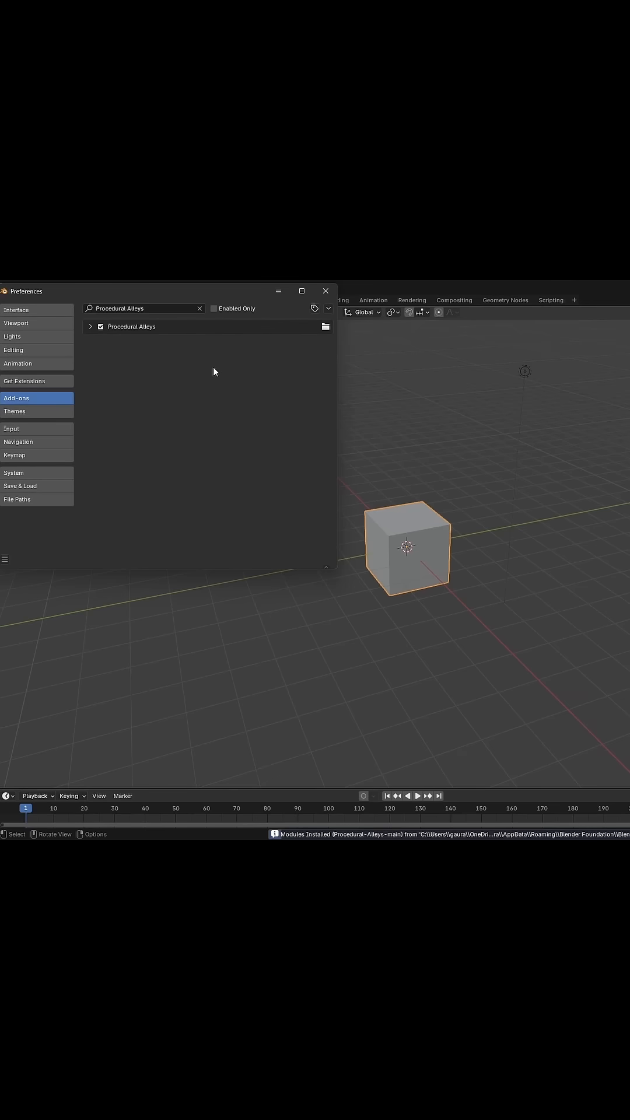
click(91, 327)
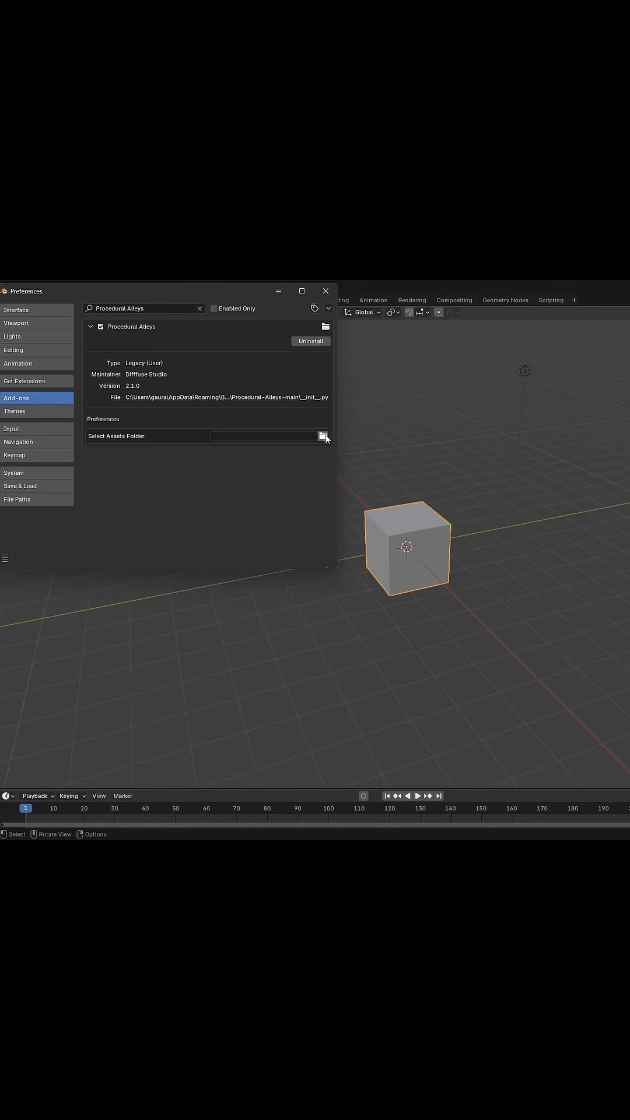
click(324, 436)
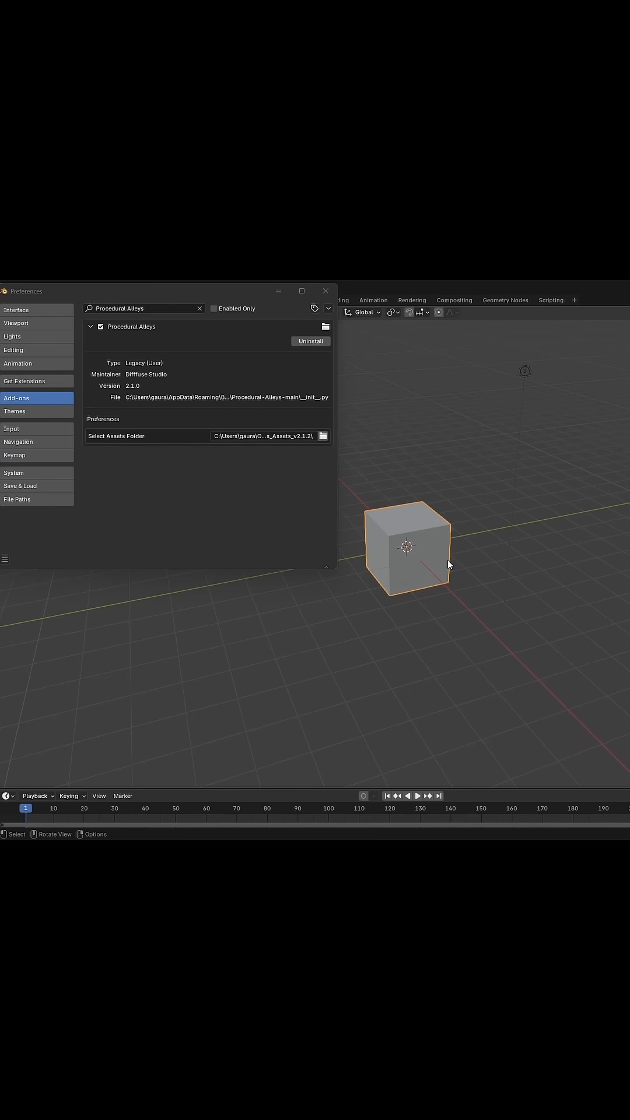
Pick the General alley type in the viewport's Procedural Alleys panel.
click(325, 291)
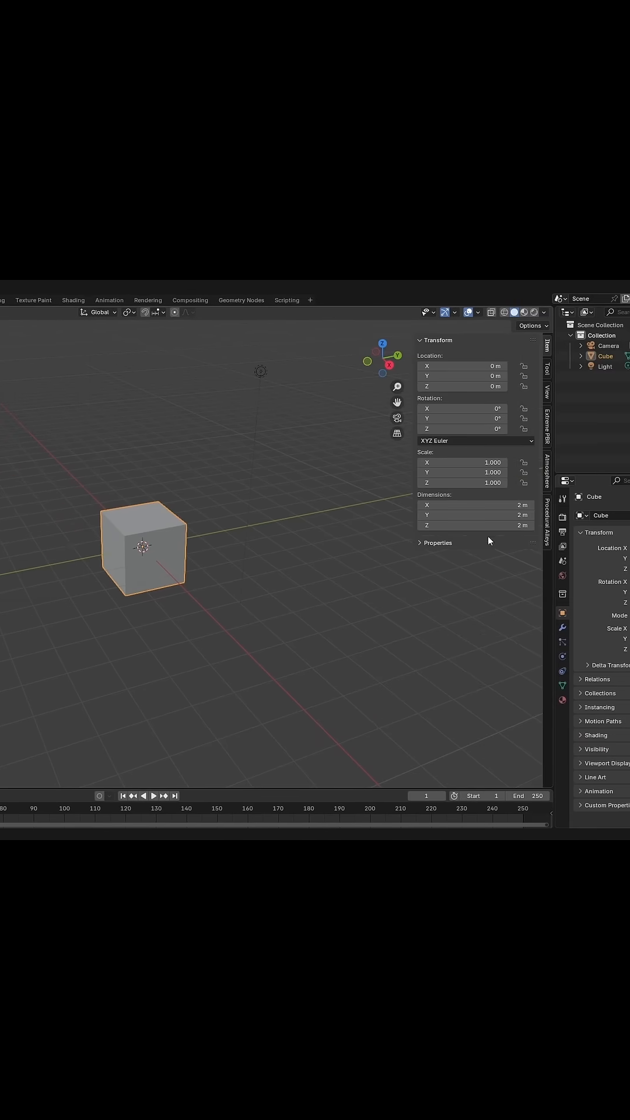
click(548, 514)
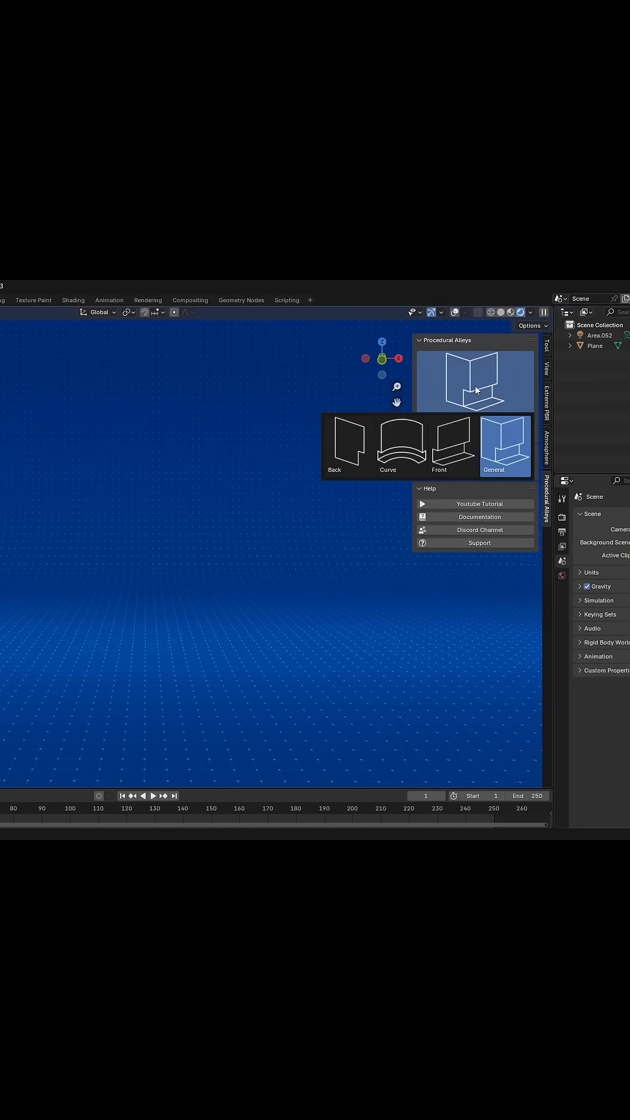
click(503, 445)
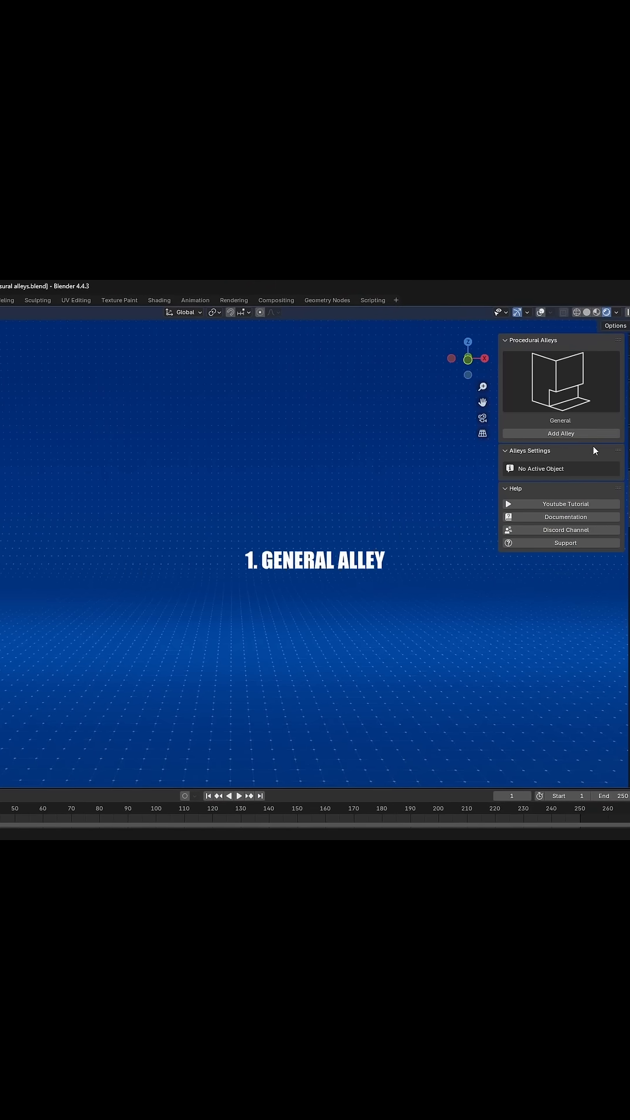
Choose Front from the alley type thumbnail gallery.
click(559, 433)
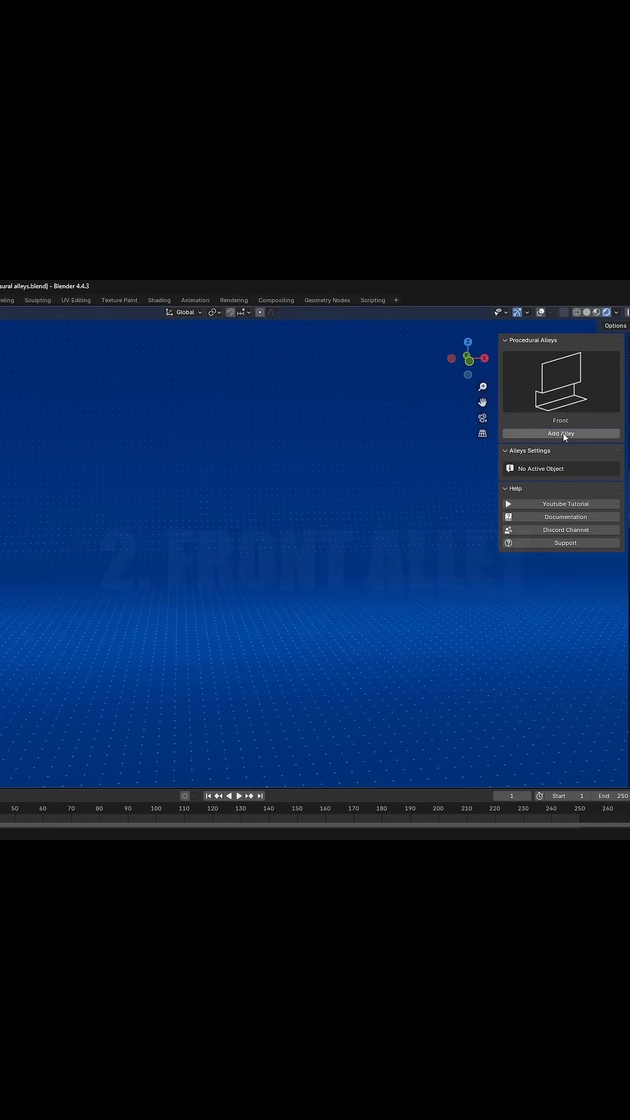
Add a Front alley building and orbit the viewport around it.
click(560, 433)
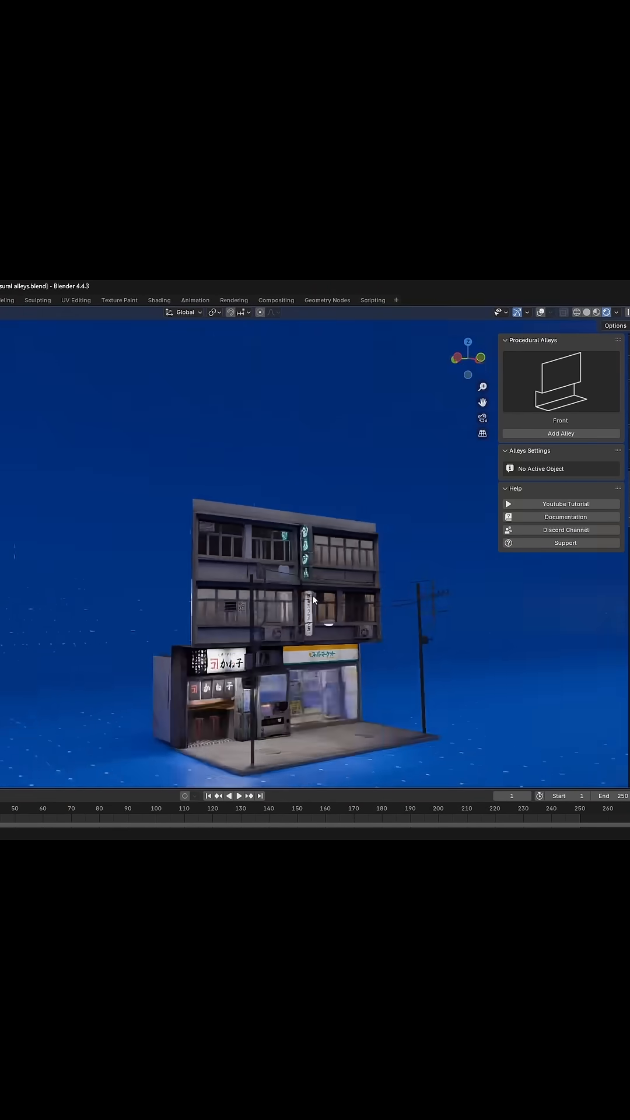
drag(314, 600, 222, 646)
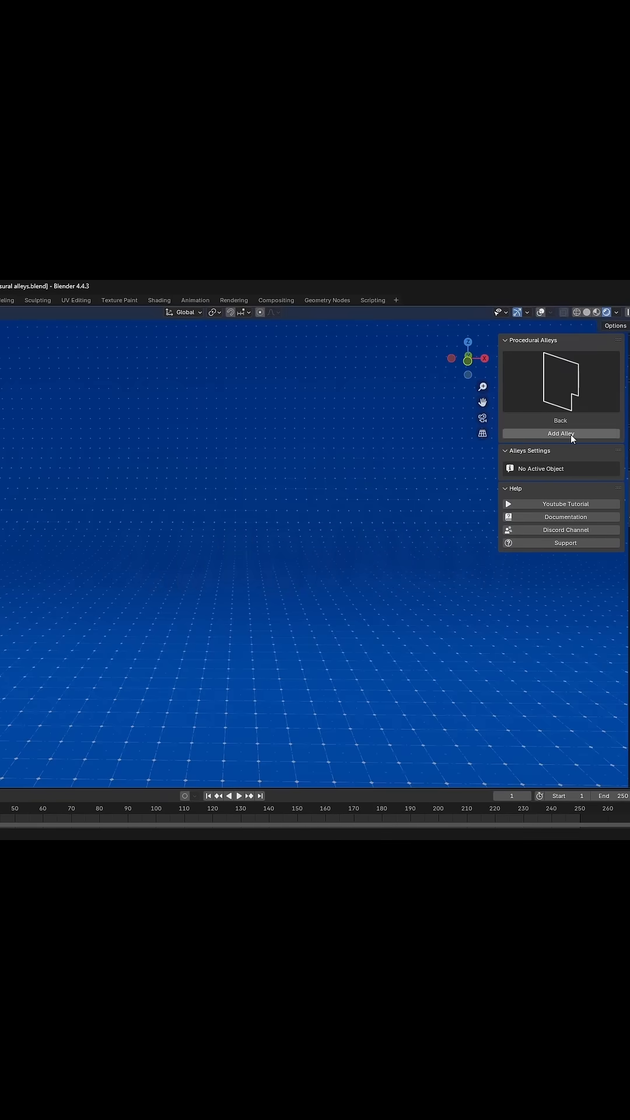
Add a Back alley wall with pipe, cables and doors, and open its settings.
click(561, 433)
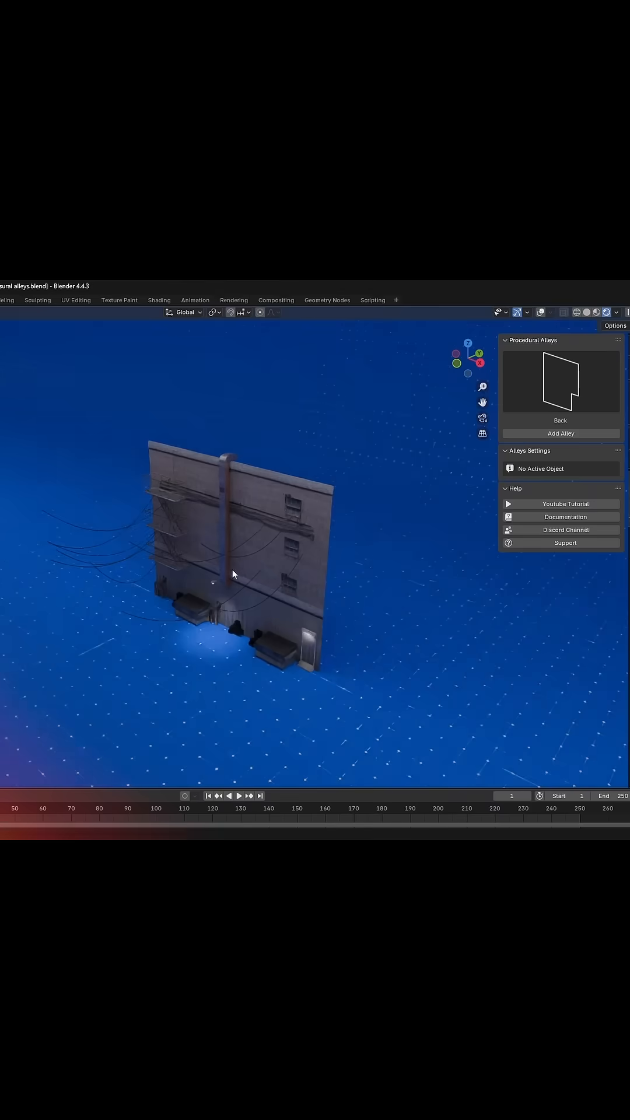
click(507, 468)
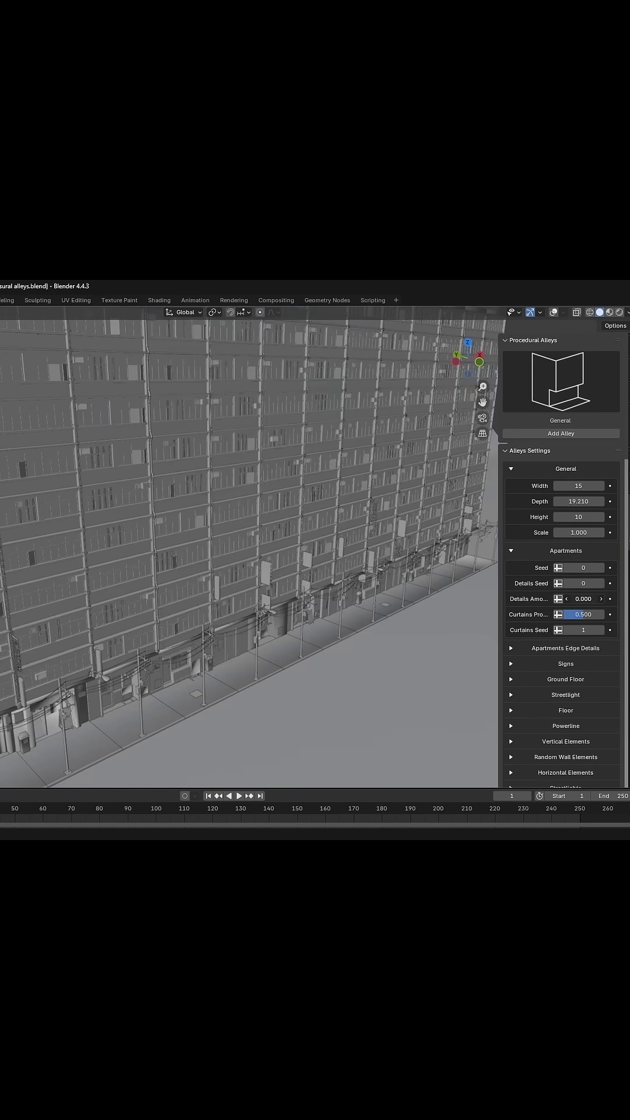
Set the apartments' Details Amount to 0.670 and Seed to 102.
click(601, 568)
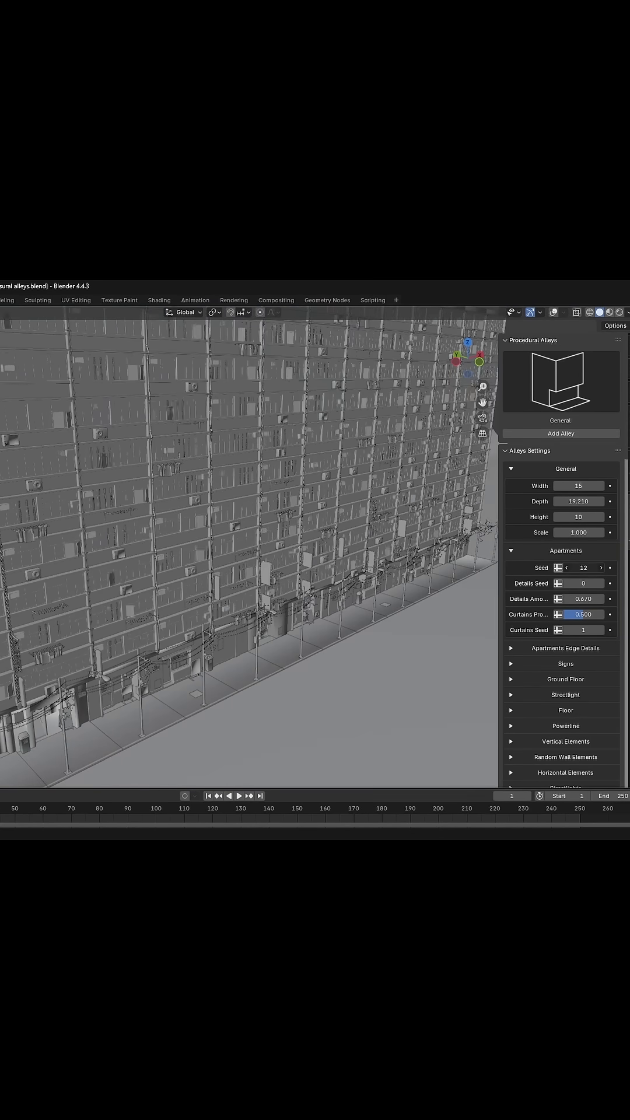
click(602, 567)
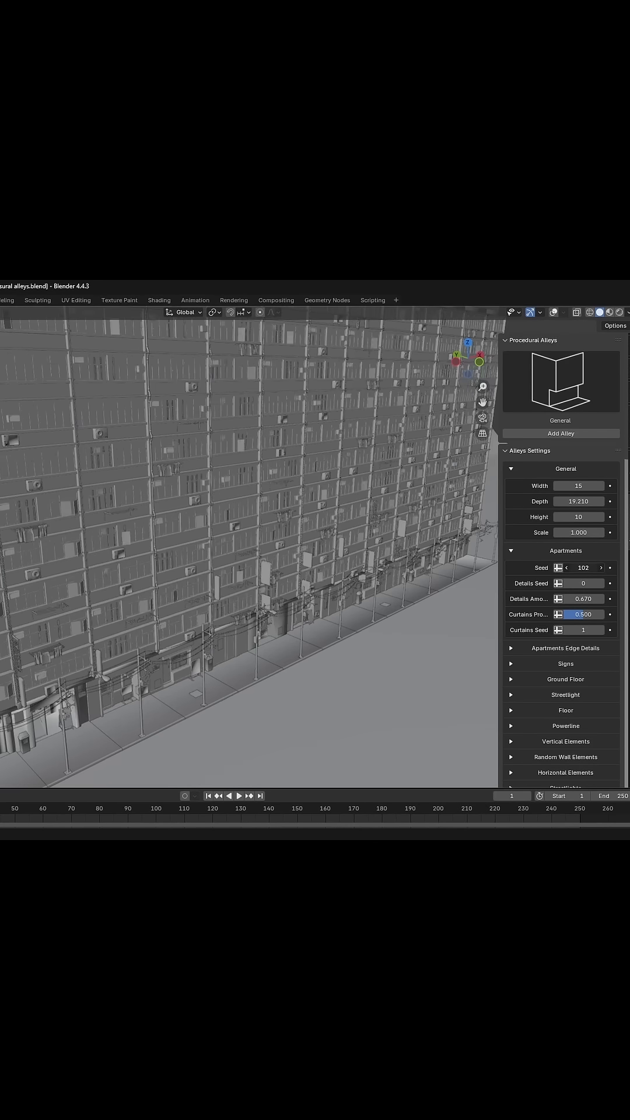